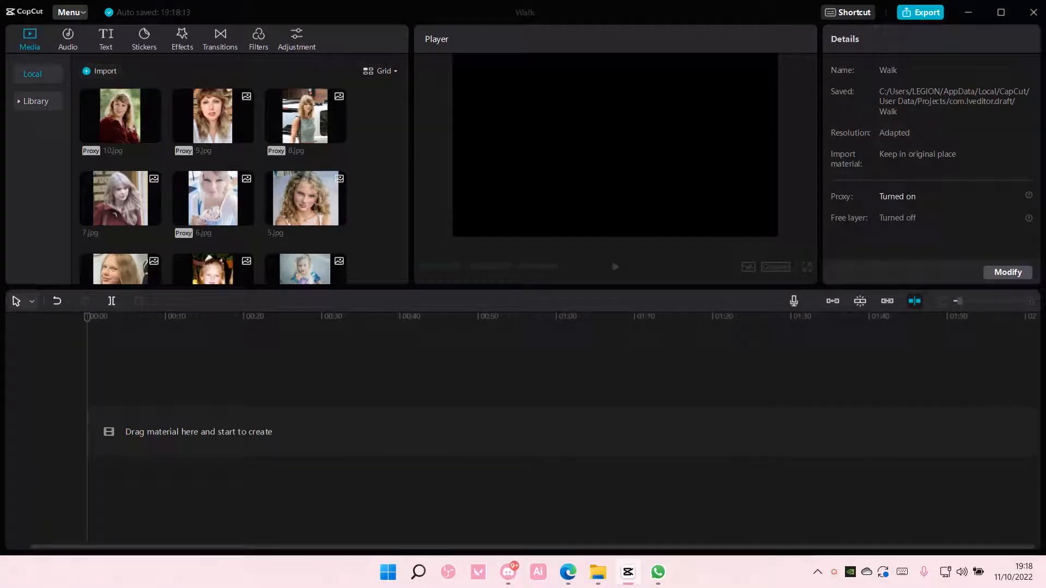
mouse_move(383, 156)
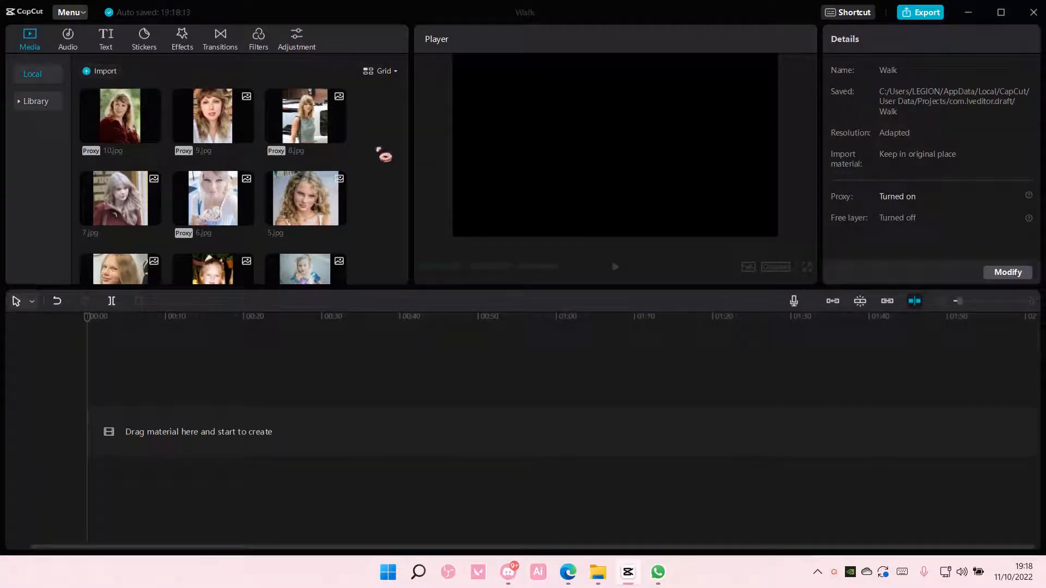
mouse_move(391, 195)
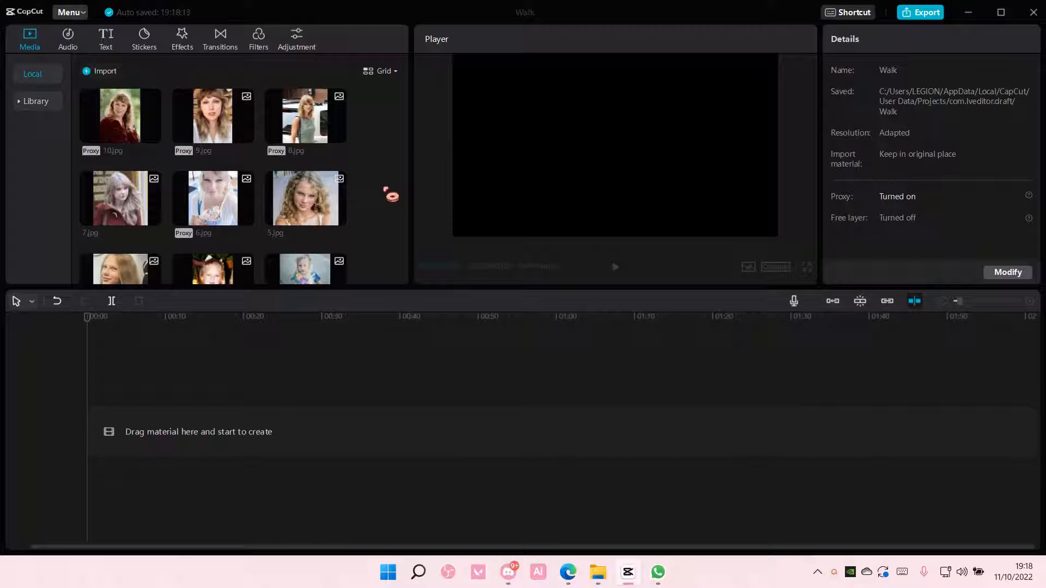
- Place 1.jpg then 2.jpg on the timeline, stretching the first clip to about 10 frames
scroll("down", 3)
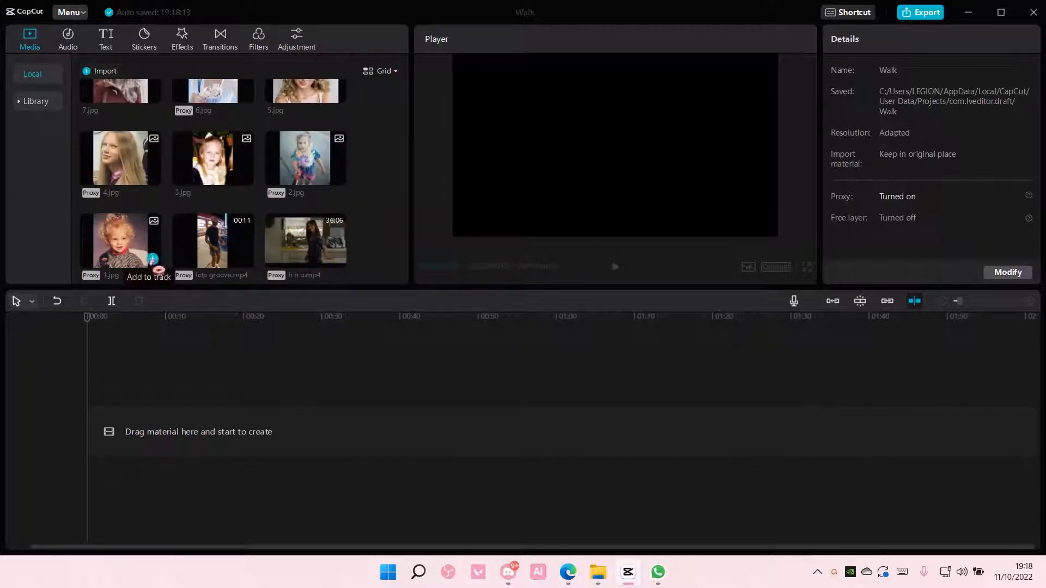
left_click(152, 259)
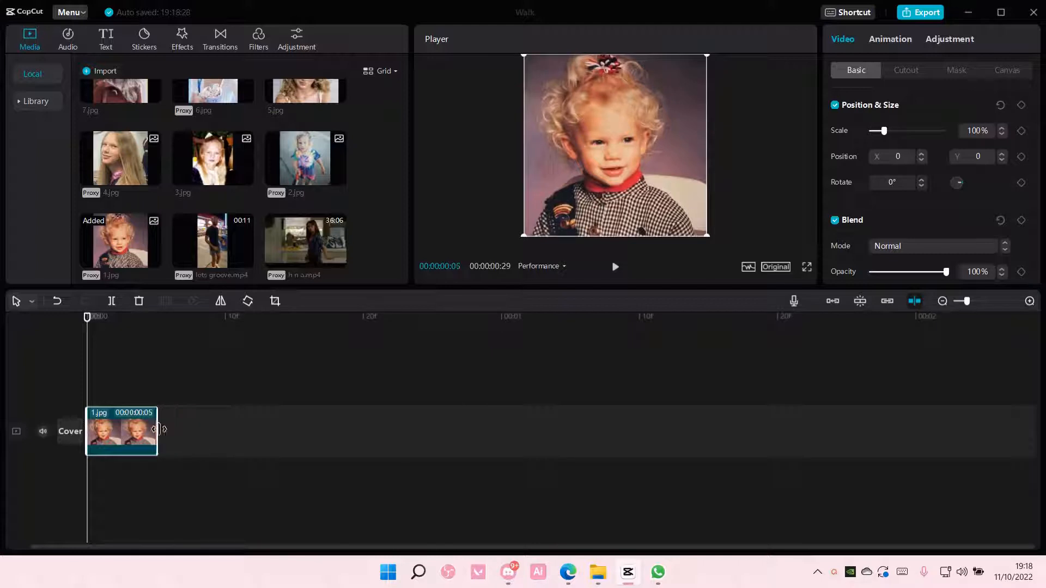
left_click(156, 317)
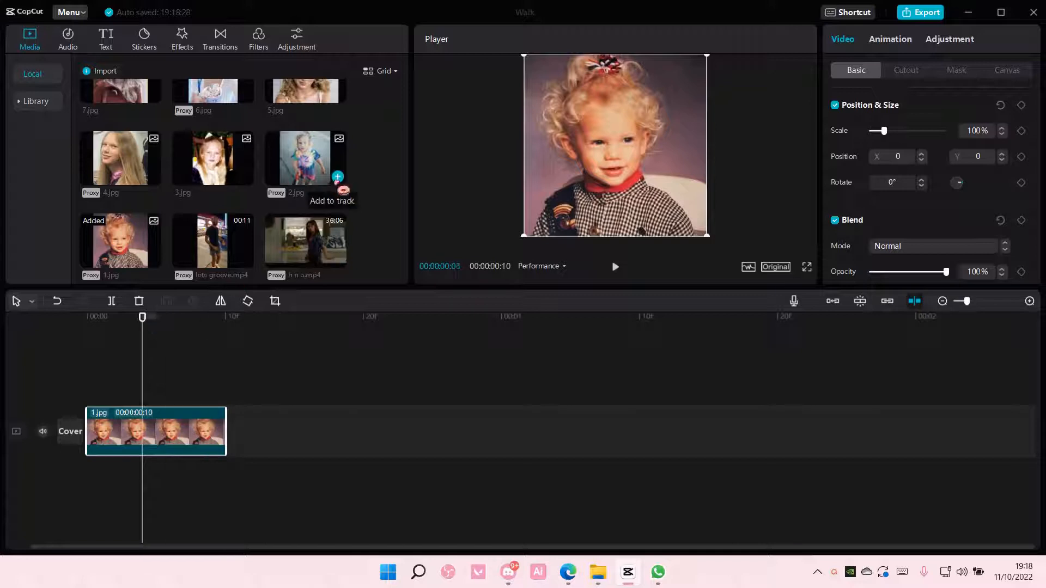
left_click(338, 176)
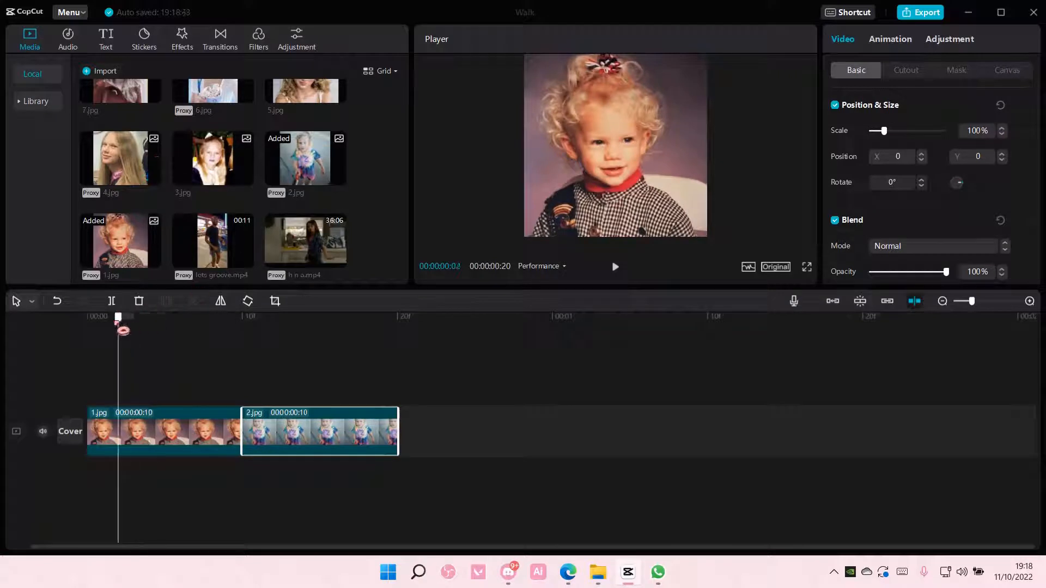
- Add 3.jpg onward through 10.jpg, trimming each clip's right edge to about 10 frames
left_click(318, 318)
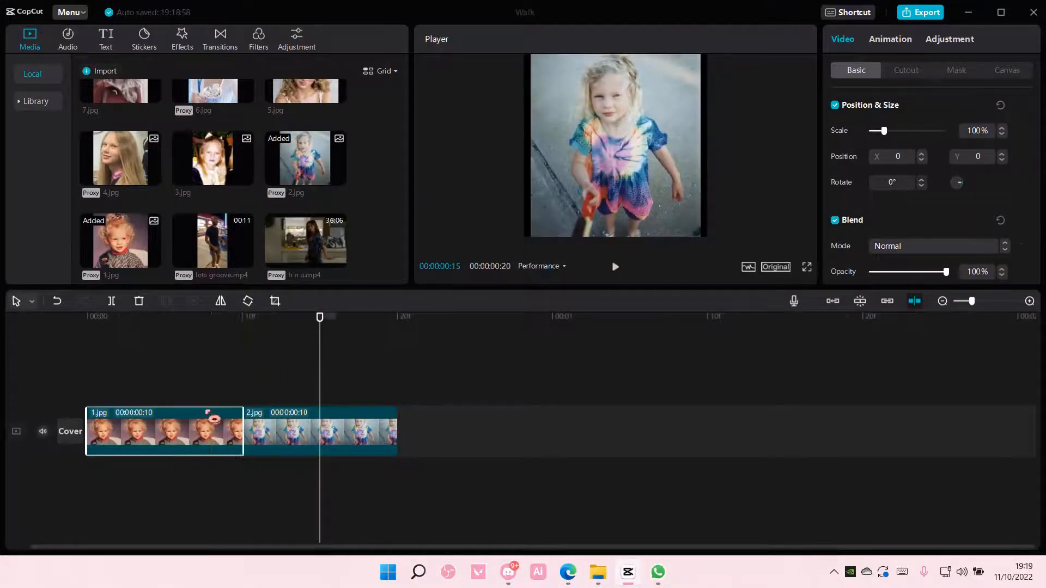
left_click(319, 431)
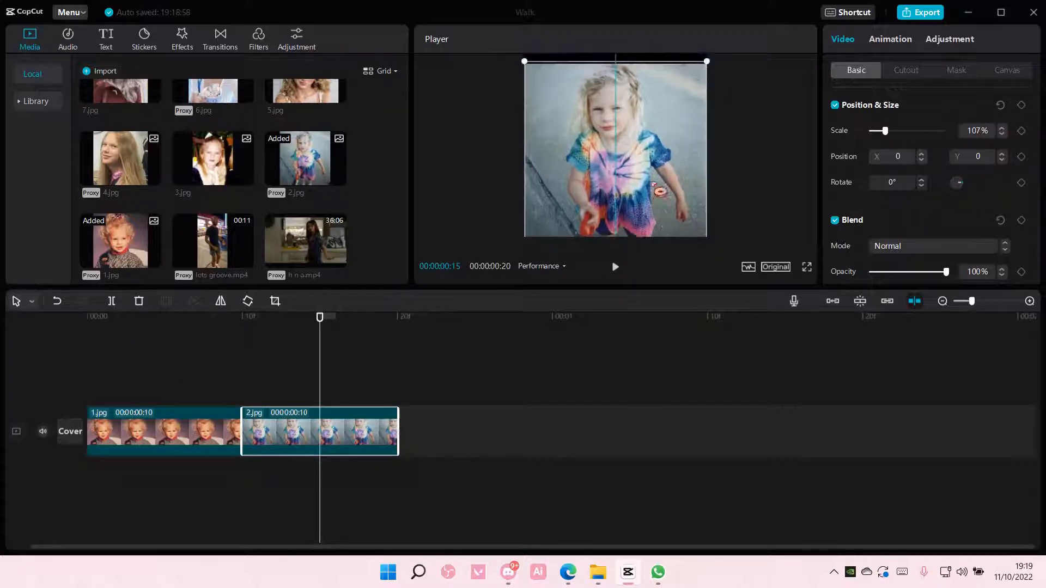
left_click(245, 177)
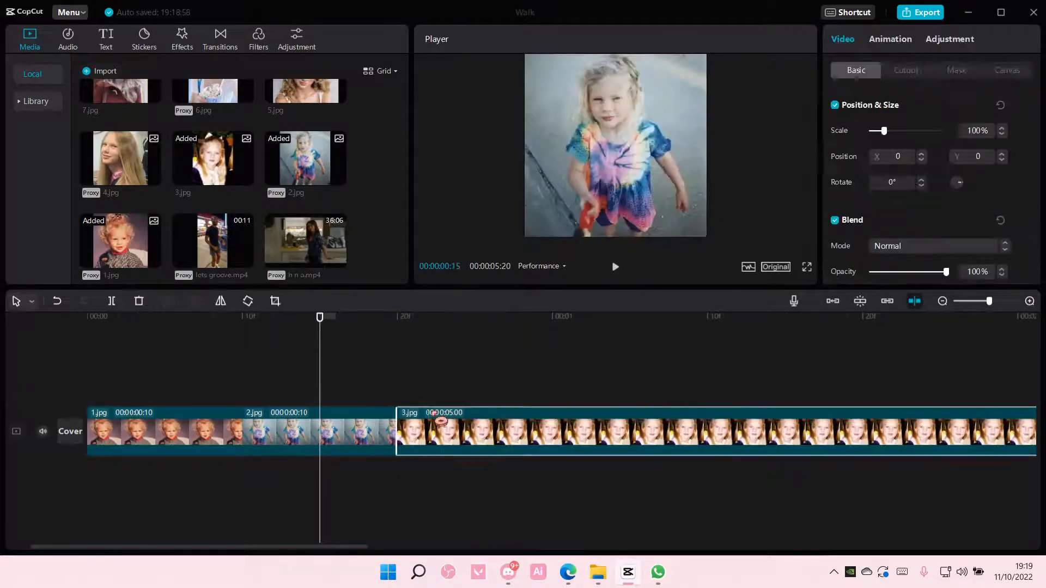
left_click(397, 316)
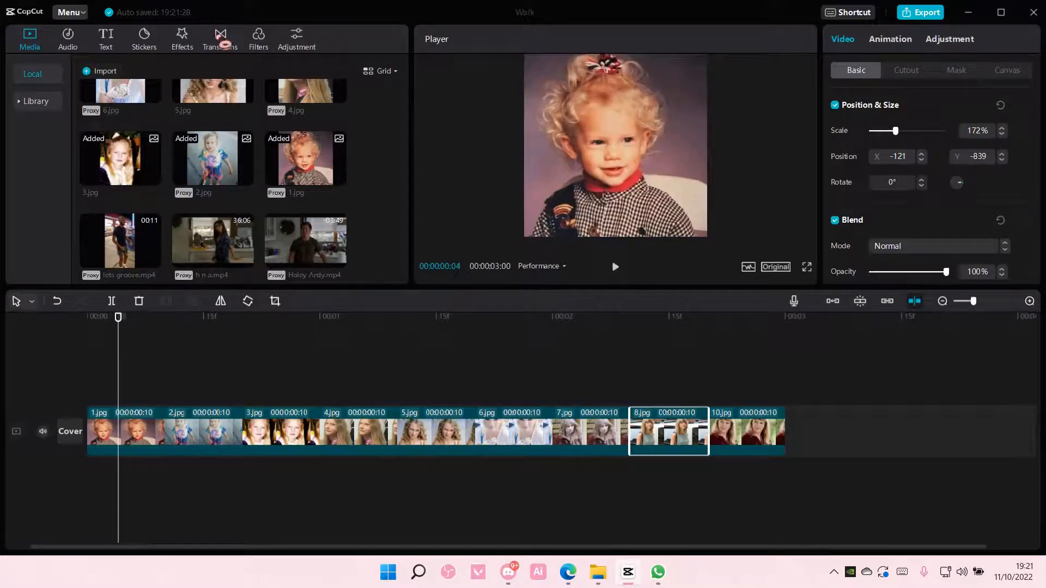
- Find Then and Now in the Transitions library and join clips 1.jpg through 7.jpg with it at 0.1 s
left_click(219, 38)
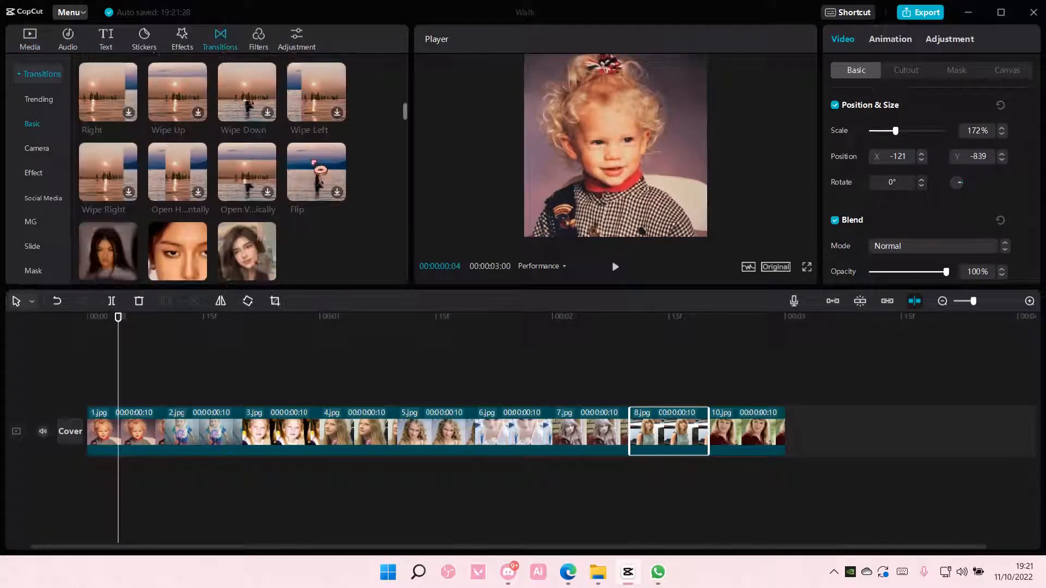
scroll("down", 3)
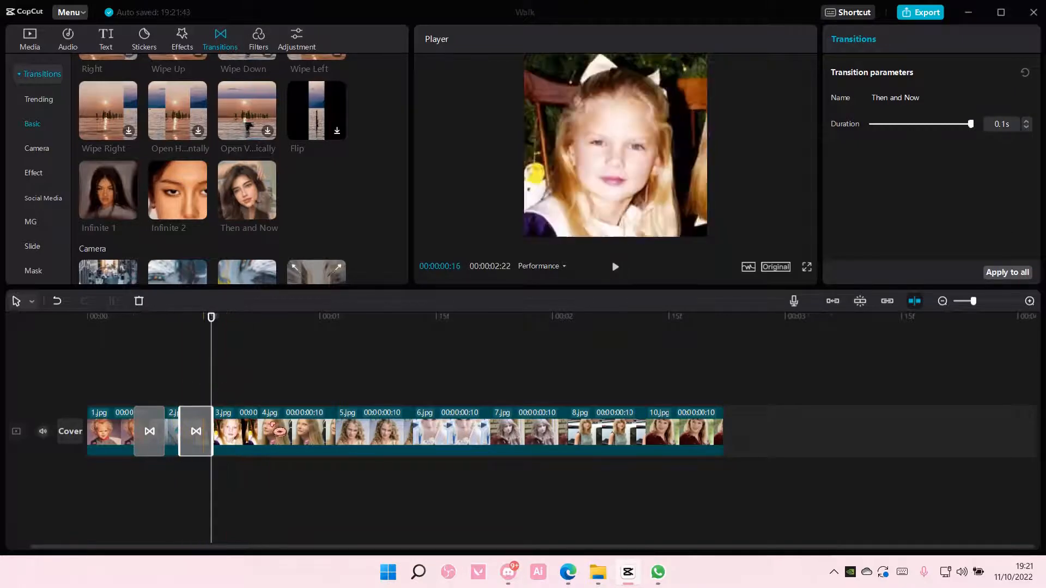
mouse_move(247, 189)
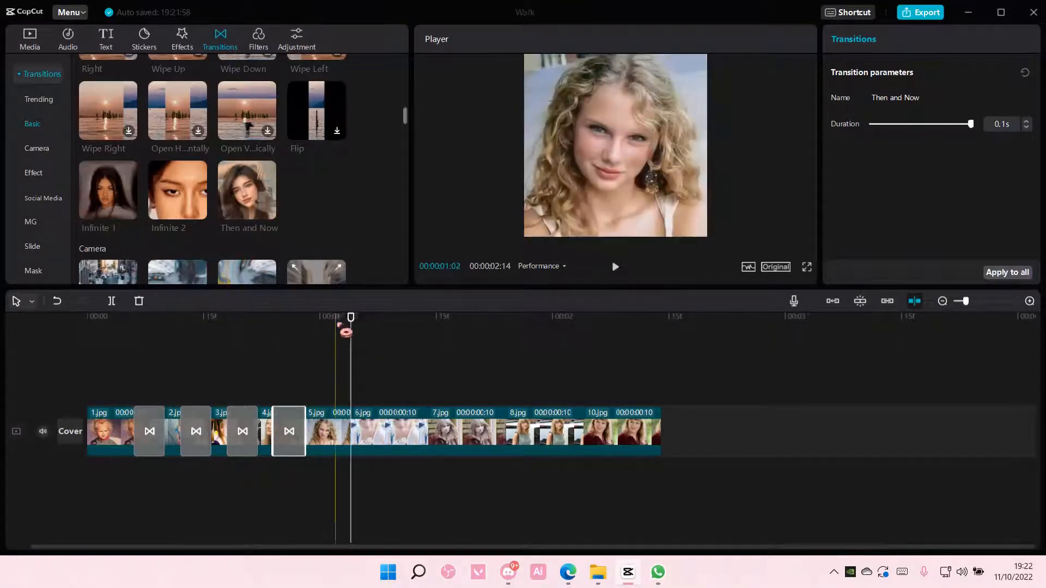
left_click(310, 430)
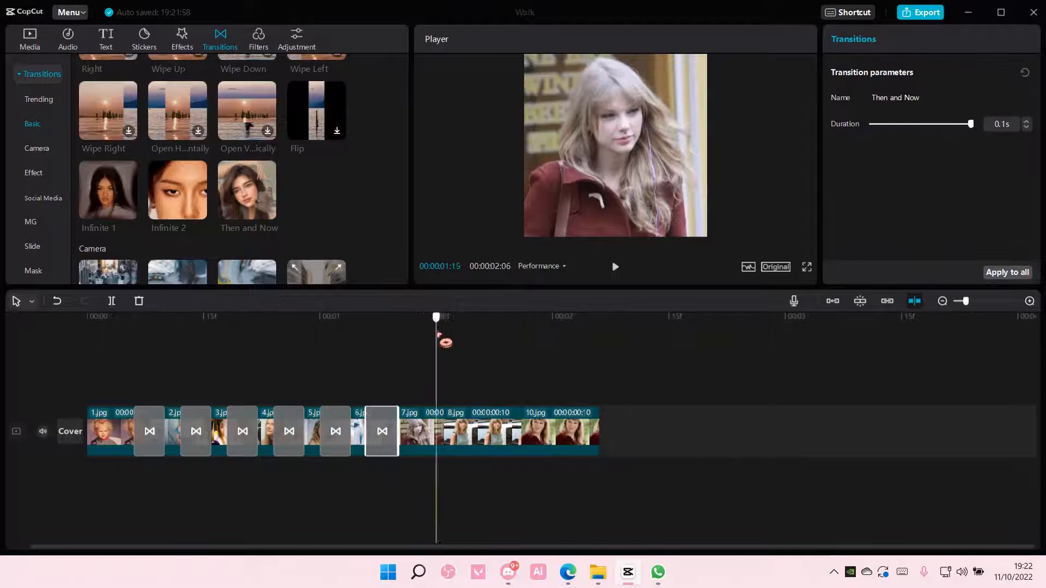
- Add 0.1 s Then and Now transitions at the later cuts, through 8.jpg into the final 10.jpg clip
left_click(414, 431)
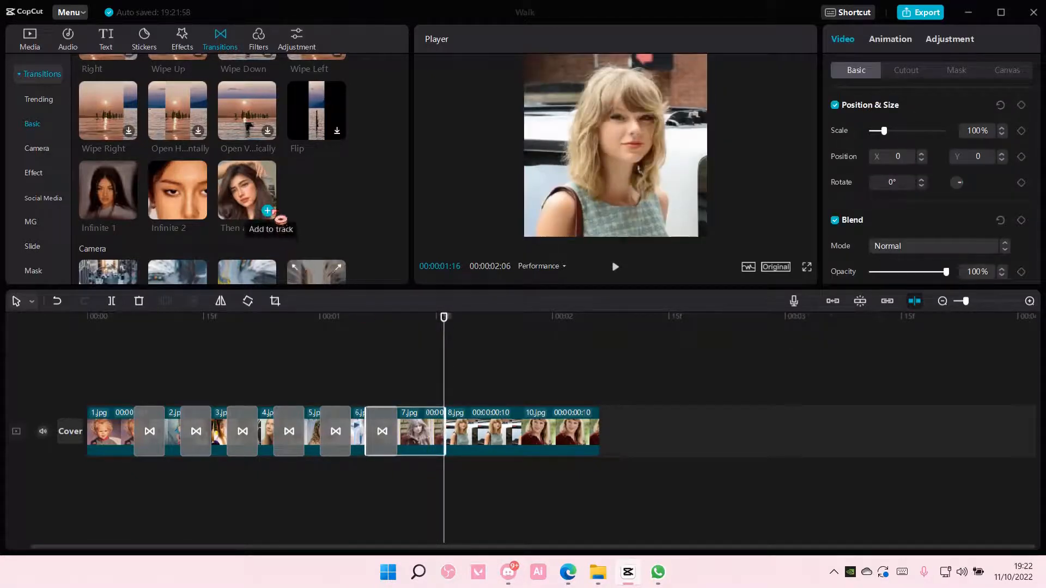
left_click(267, 210)
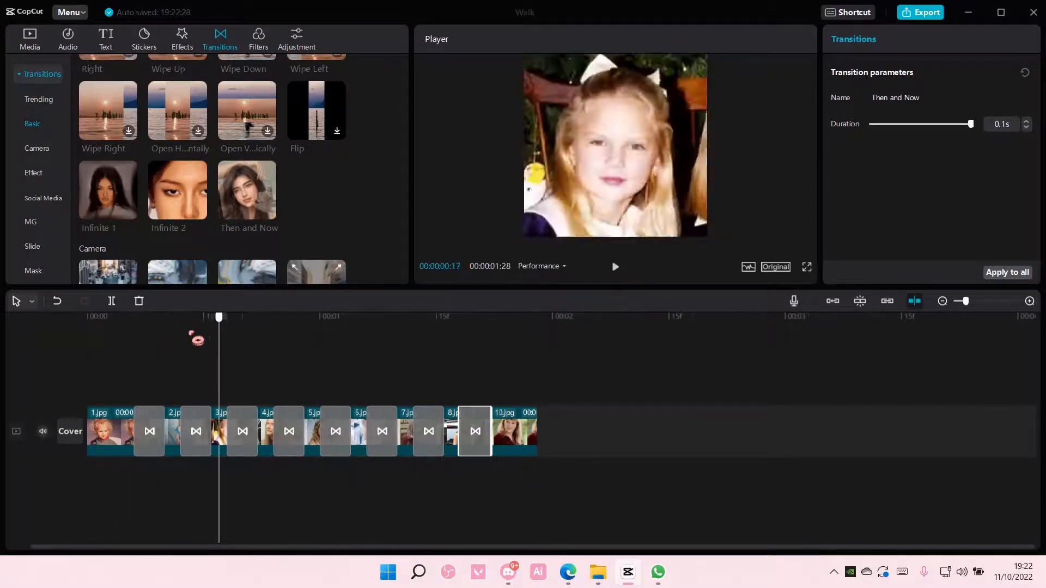
left_click(614, 267)
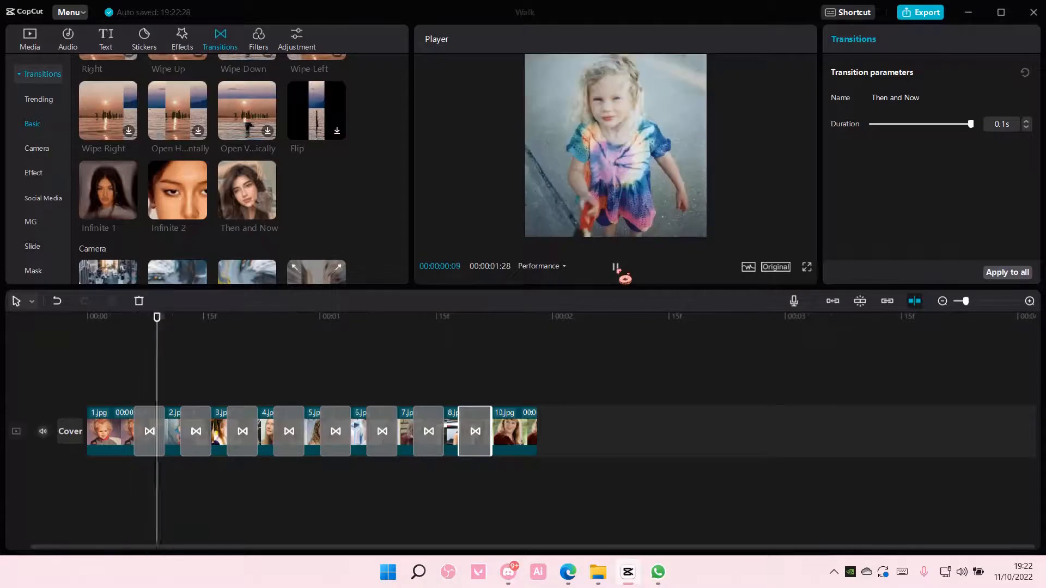
left_click(615, 272)
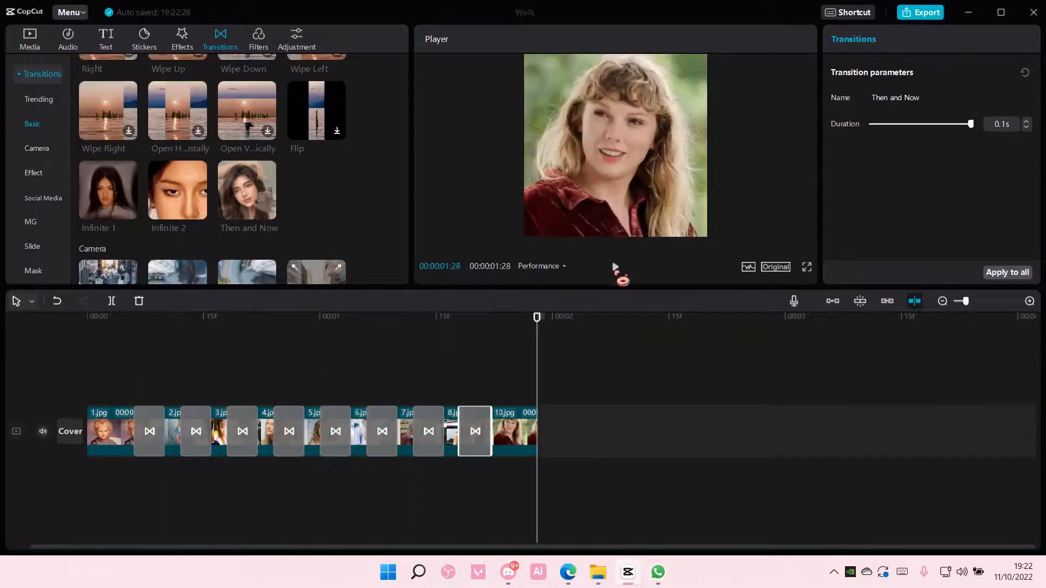
left_click(514, 431)
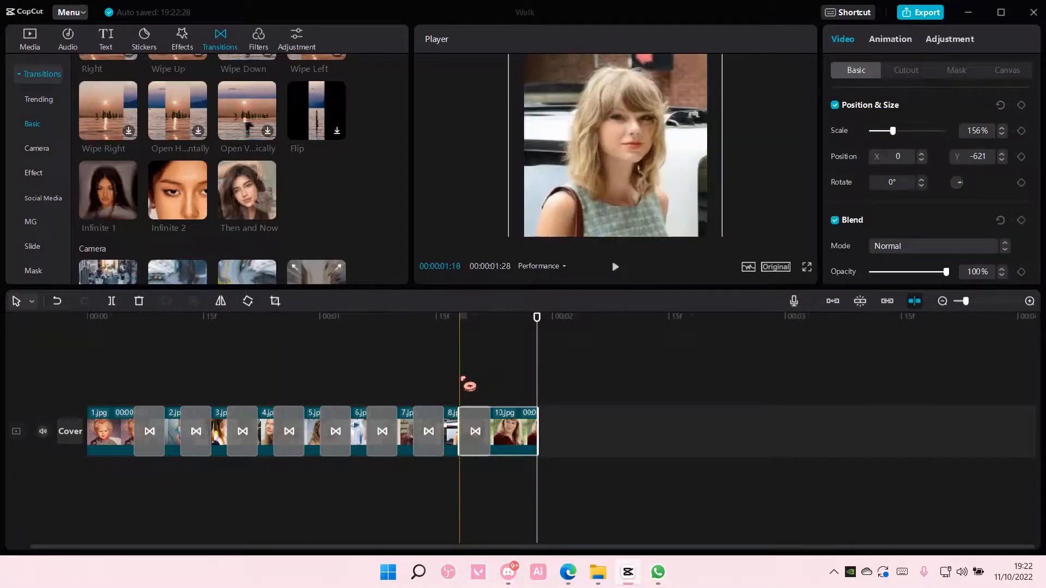
left_click(125, 431)
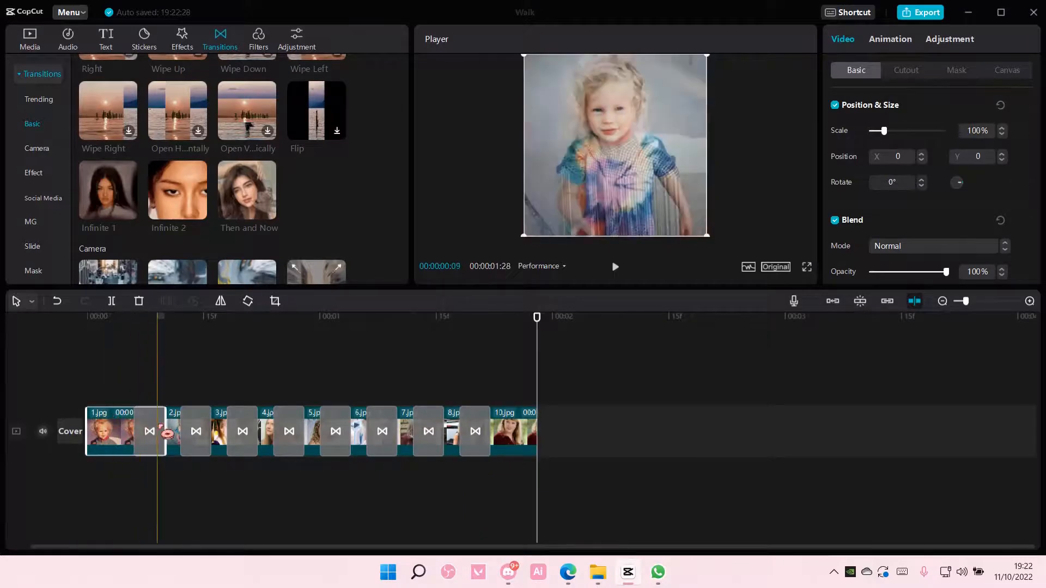